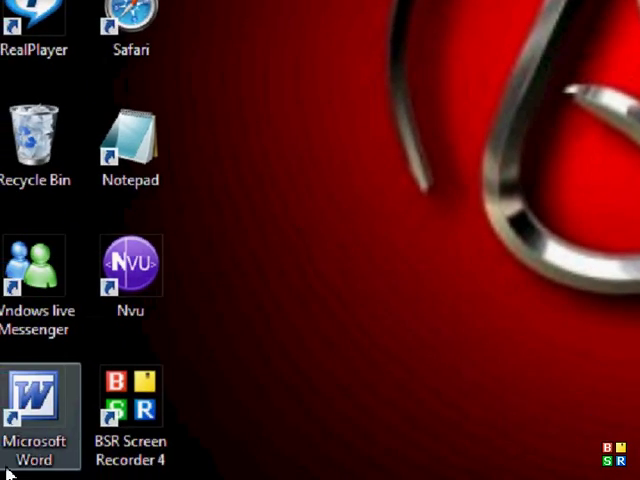
Step: Search 'run' from the Start menu to bring up the Run dialog
{"action": "left_click", "coordinate": [36, 456]}
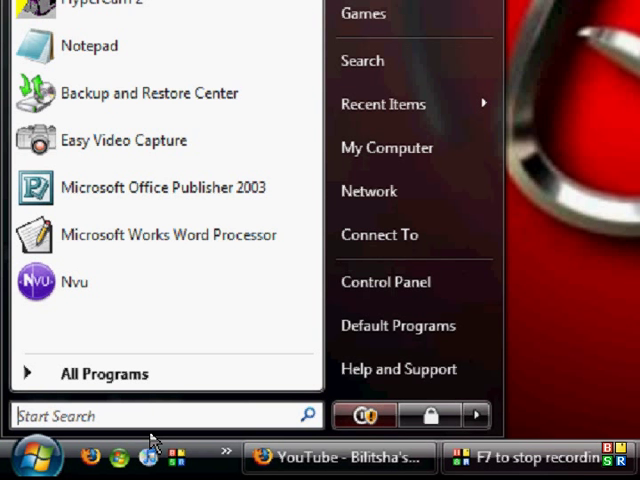
{"action": "type", "text": "run"}
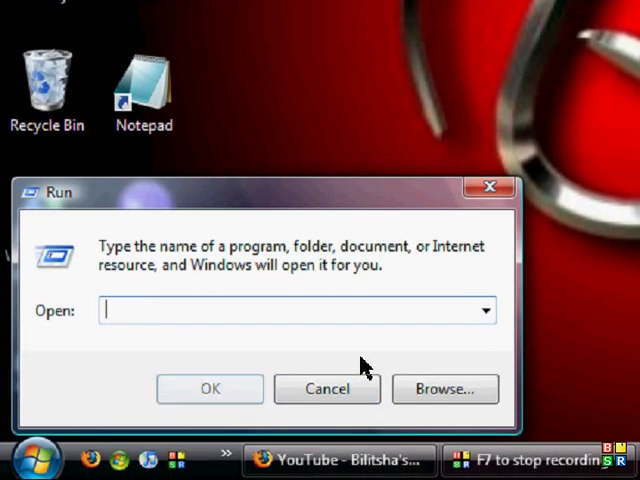
Step: Enter 'command' in the Run dialog and confirm to launch the Command Prompt
{"action": "type", "text": "command"}
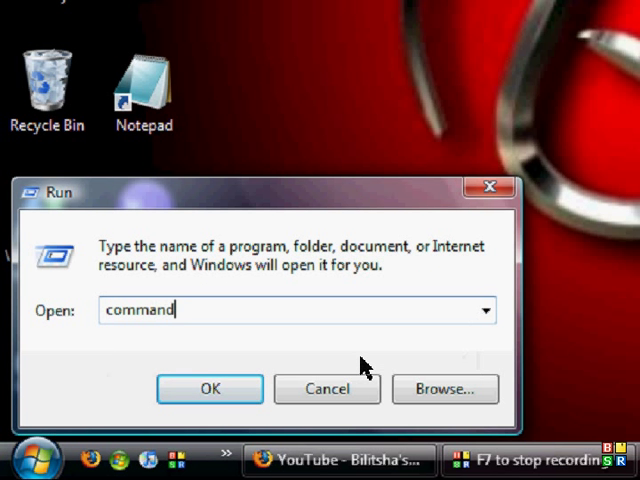
{"action": "left_click", "coordinate": [208, 388]}
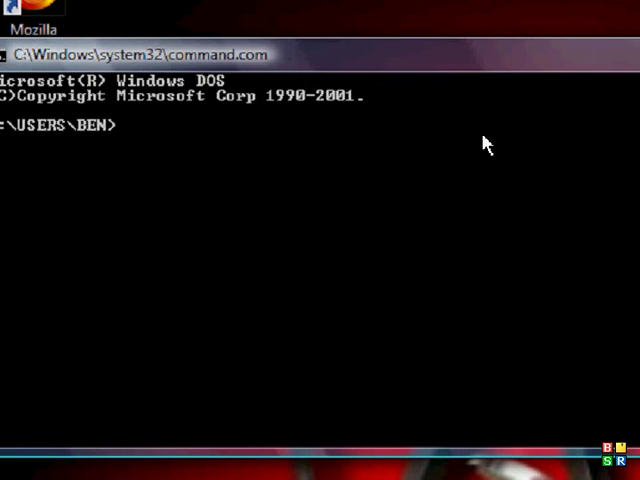
{"action": "mouse_move", "coordinate": [98, 304]}
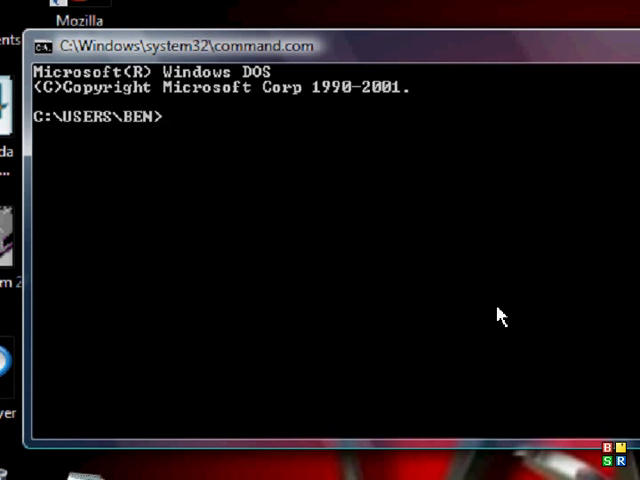
Step: Enter 'dir /s' at the C:\USERS\BEN> prompt without running it yet
{"action": "type", "text": "dir"}
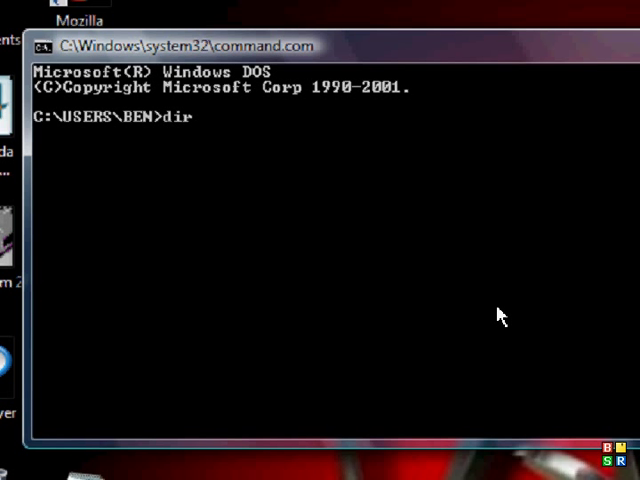
{"action": "type", "text": "/"}
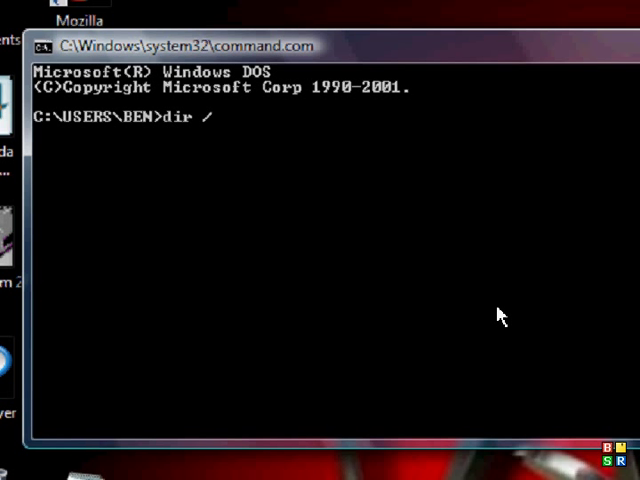
{"action": "type", "text": "s"}
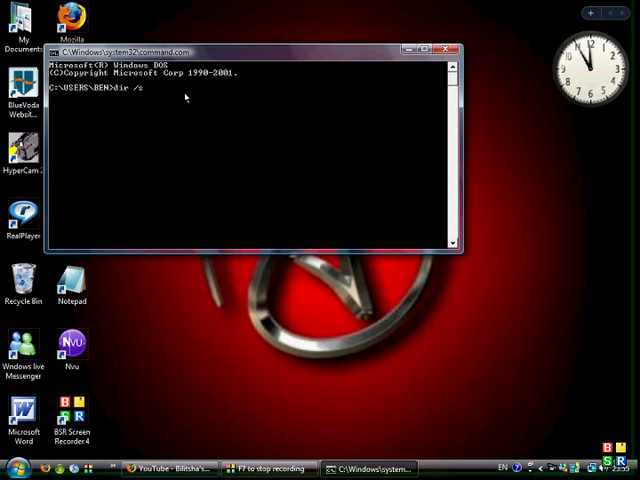
Step: Execute dir /s and follow the recursive file listing as it scrolls past
{"action": "key", "text": "Return"}
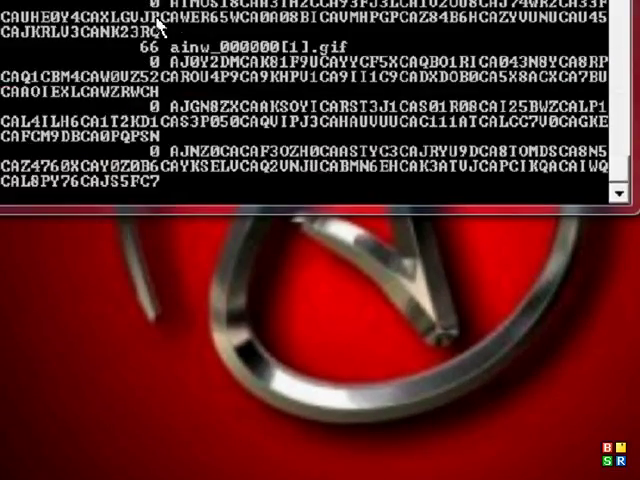
{"action": "scroll", "scroll_direction": "down", "scroll_amount": 3}
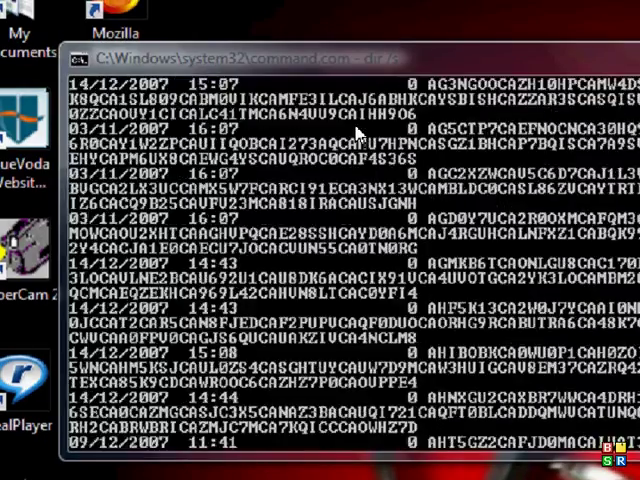
{"action": "scroll", "scroll_direction": "down", "scroll_amount": 3}
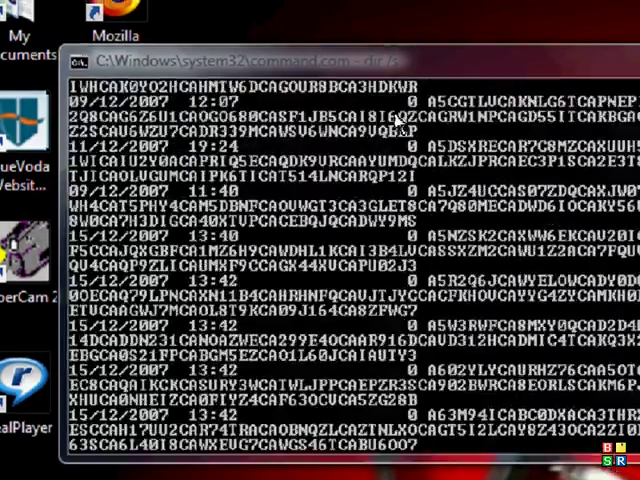